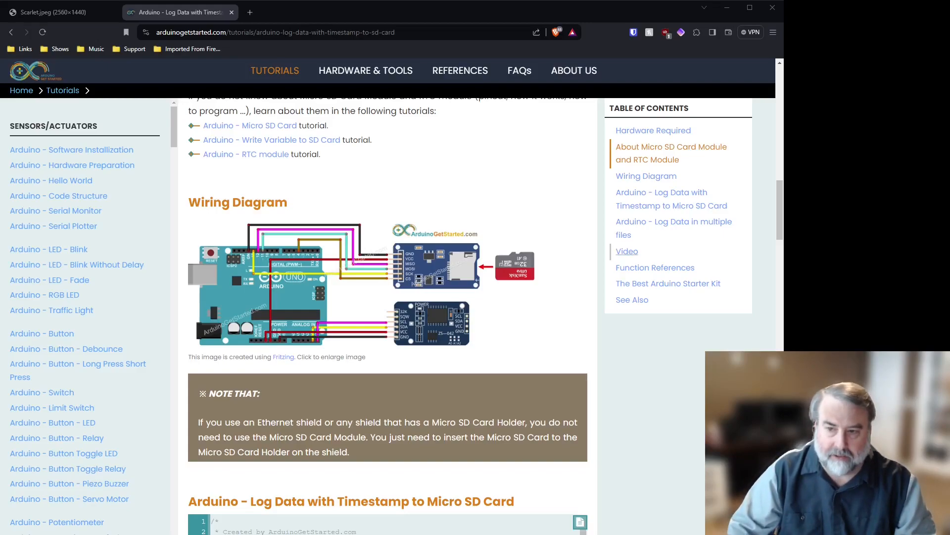
Enlarge the tutorial's SD card and RTC module wiring diagram
left_click(279, 282)
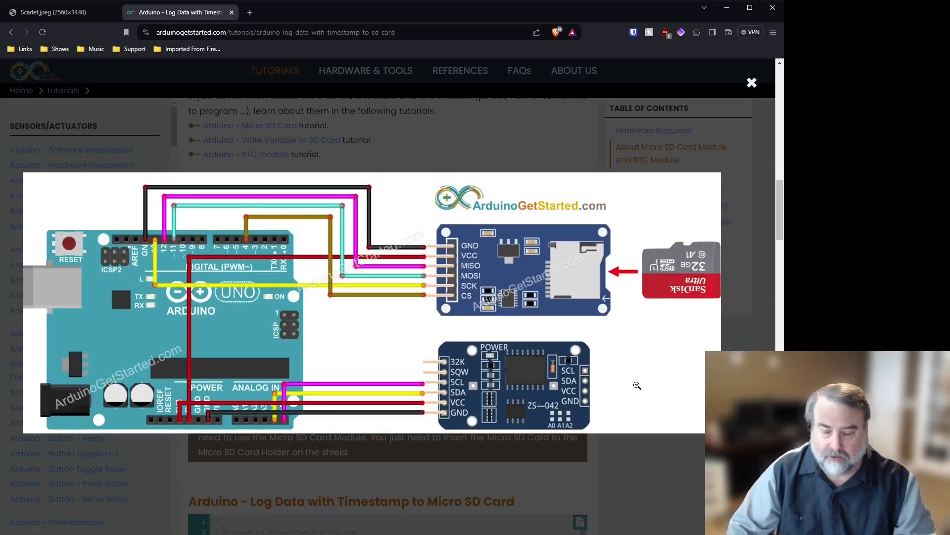
mouse_move(267, 333)
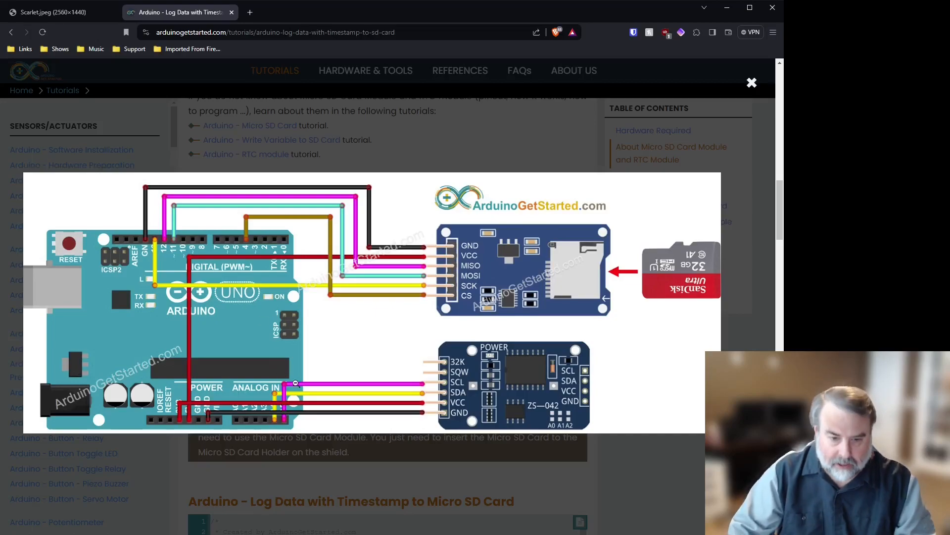
mouse_move(332, 398)
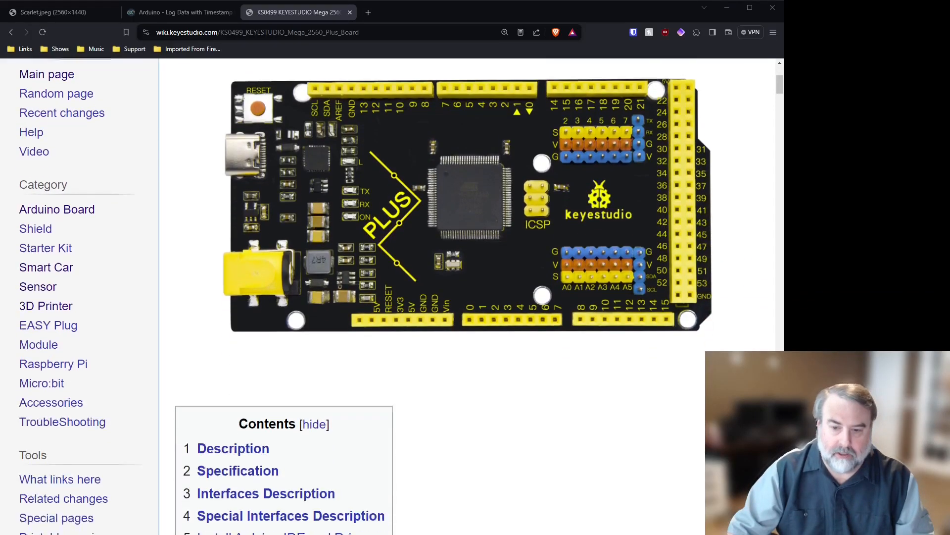
Scroll the Keyestudio wiki to the Mega's serial, SPI and IIC pin assignments
scroll("down", 3)
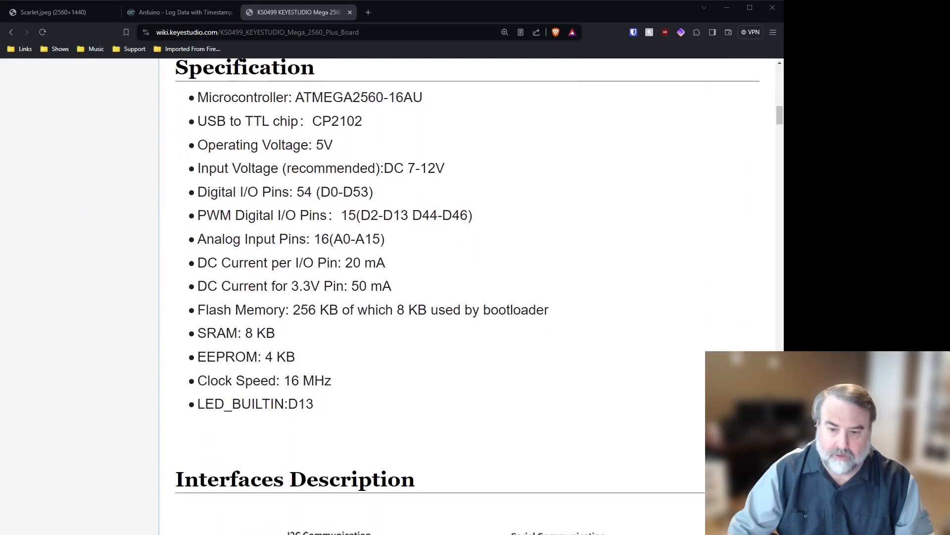
scroll("down", 3)
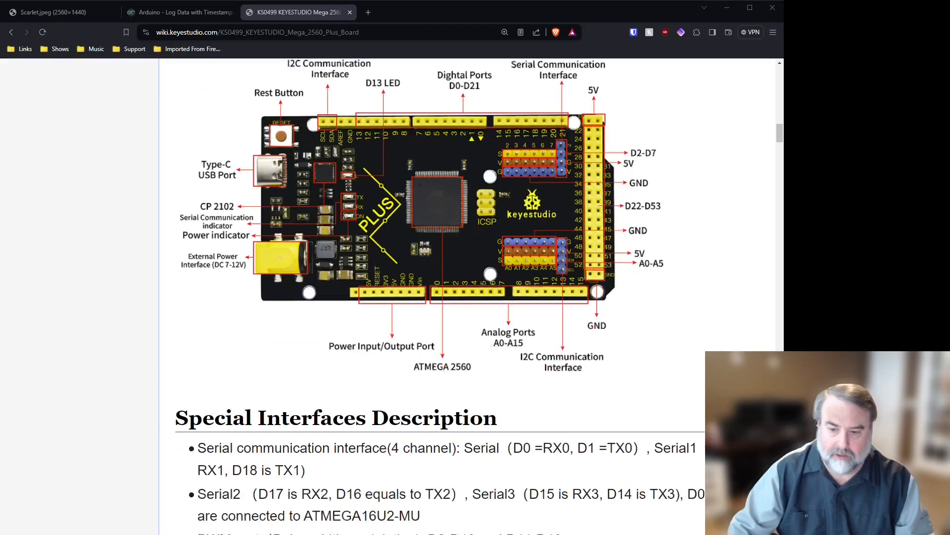
scroll("down", 3)
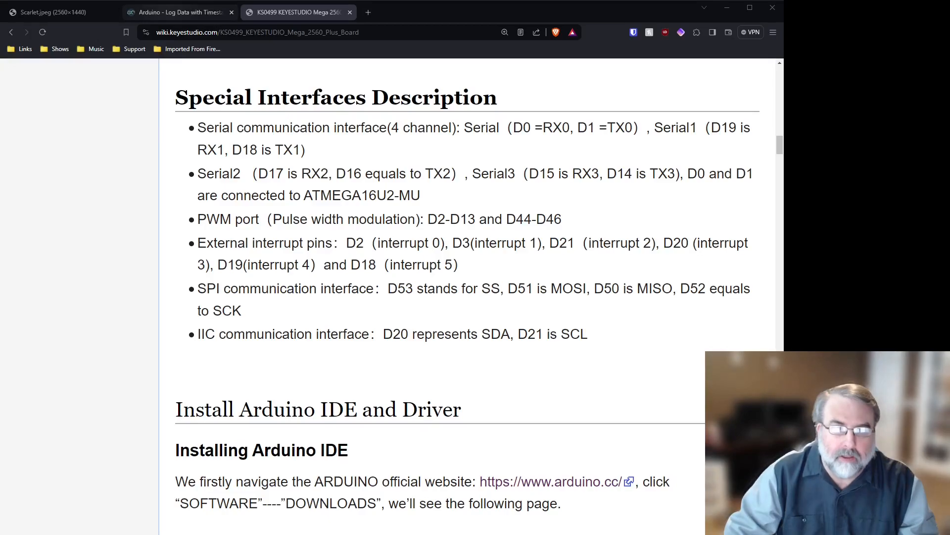
left_click(177, 12)
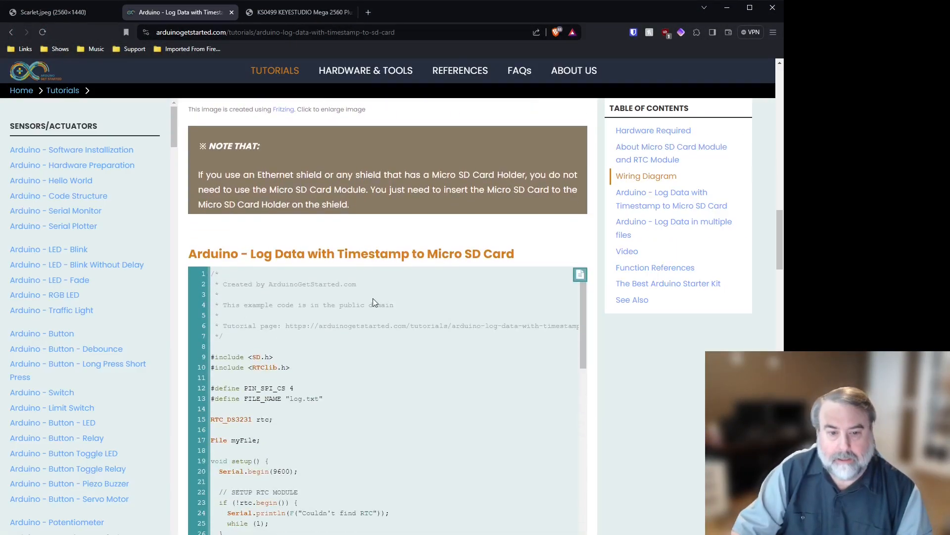
left_click_drag(218, 273, 273, 419)
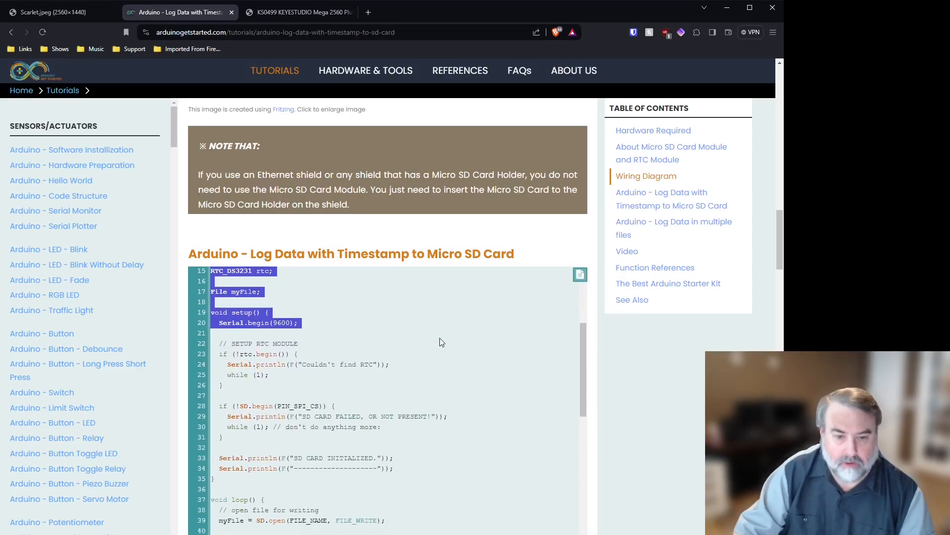
scroll("down", 3)
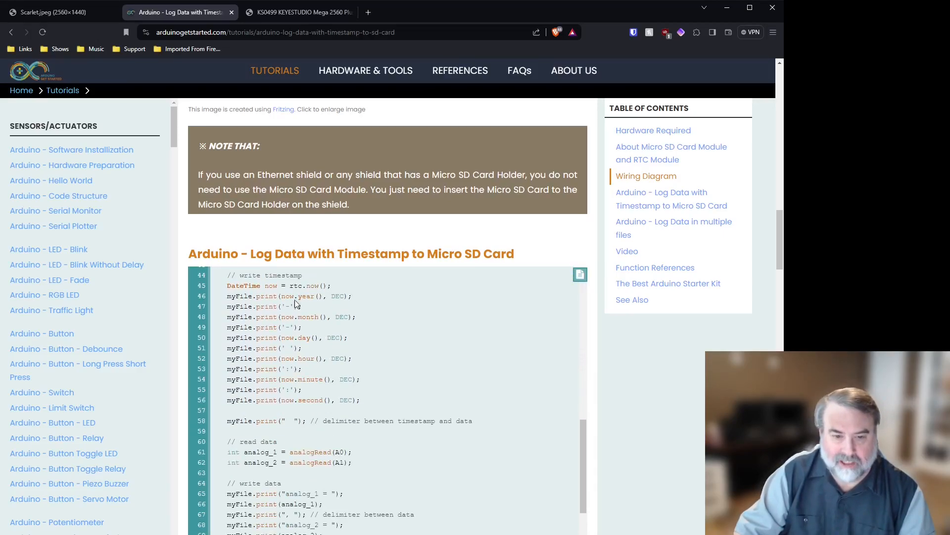
scroll("down", 3)
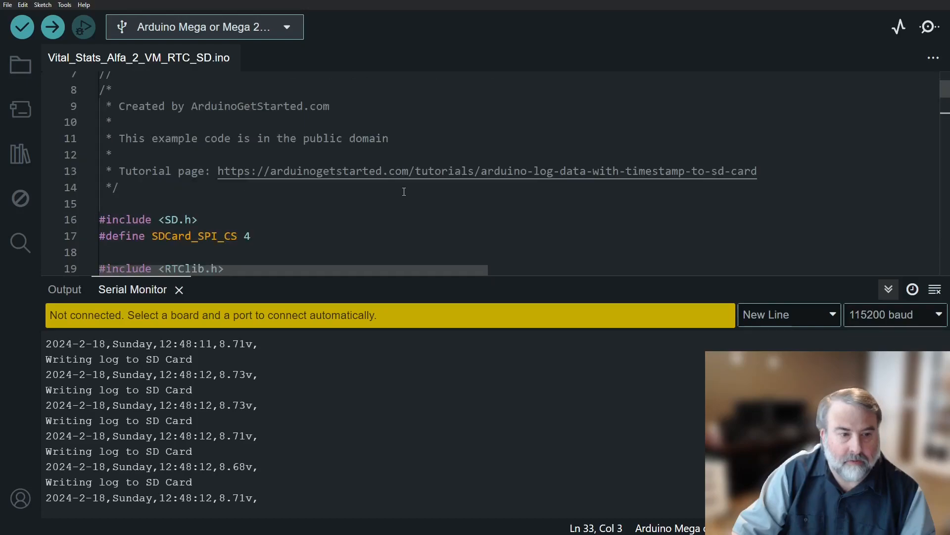
scroll("down", 3)
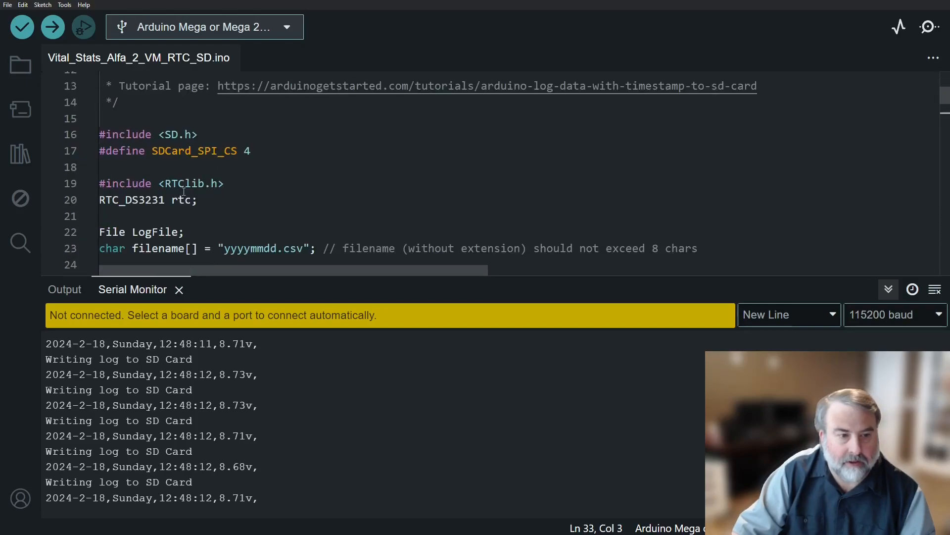
scroll("down", 3)
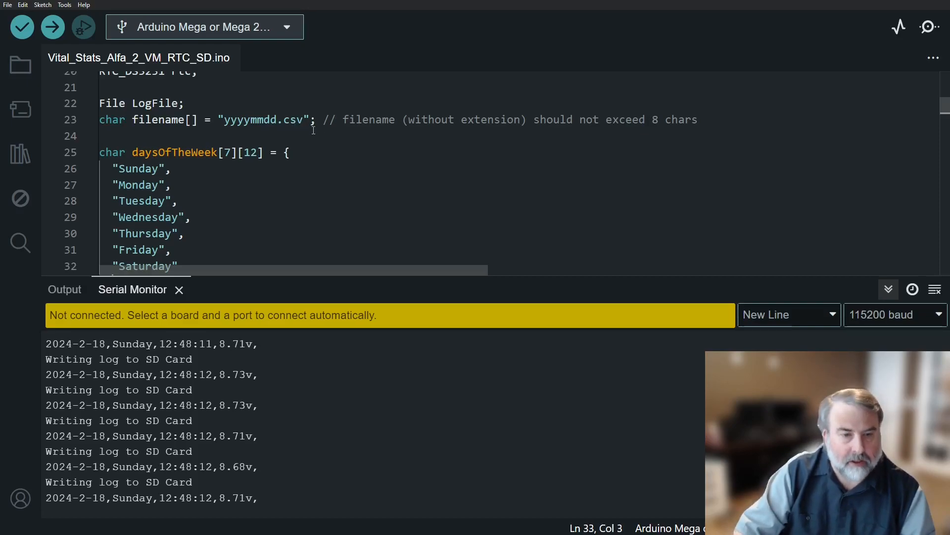
mouse_move(312, 175)
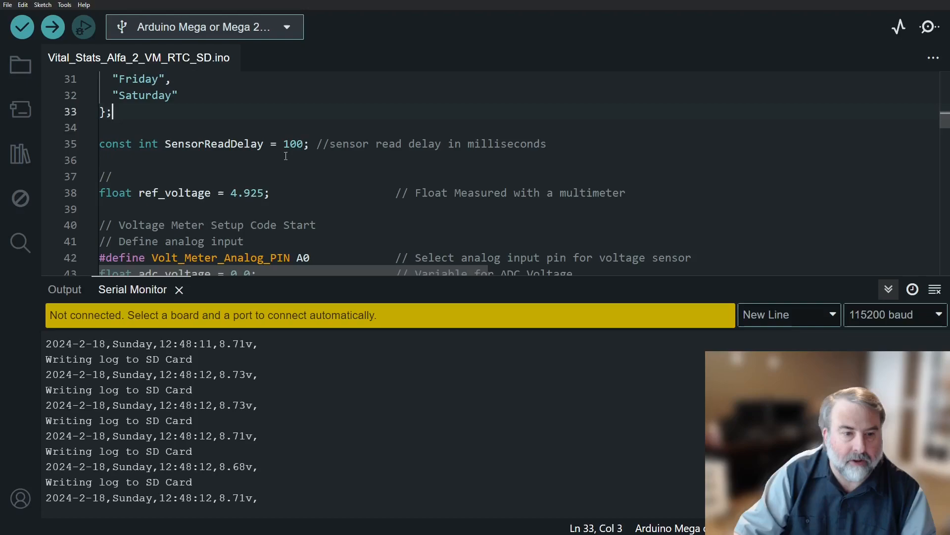
mouse_move(337, 183)
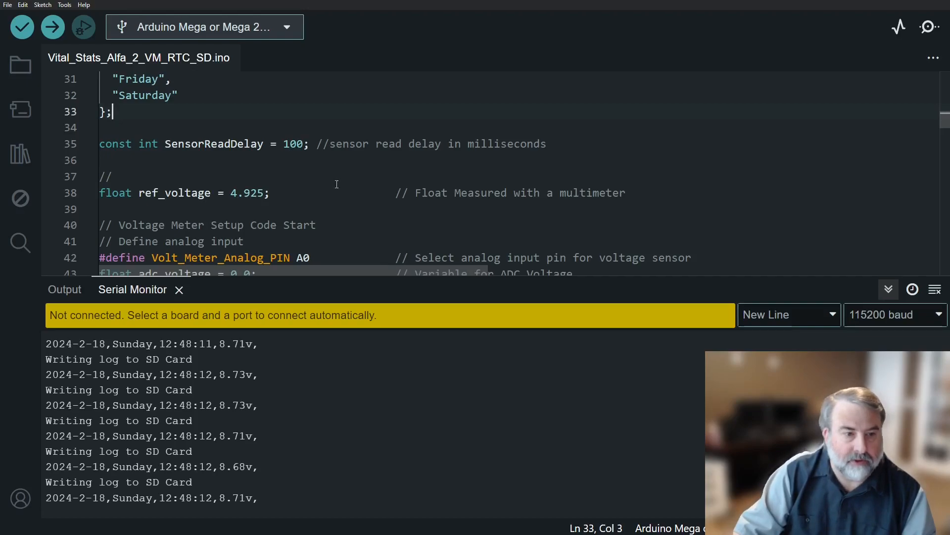
scroll("down", 3)
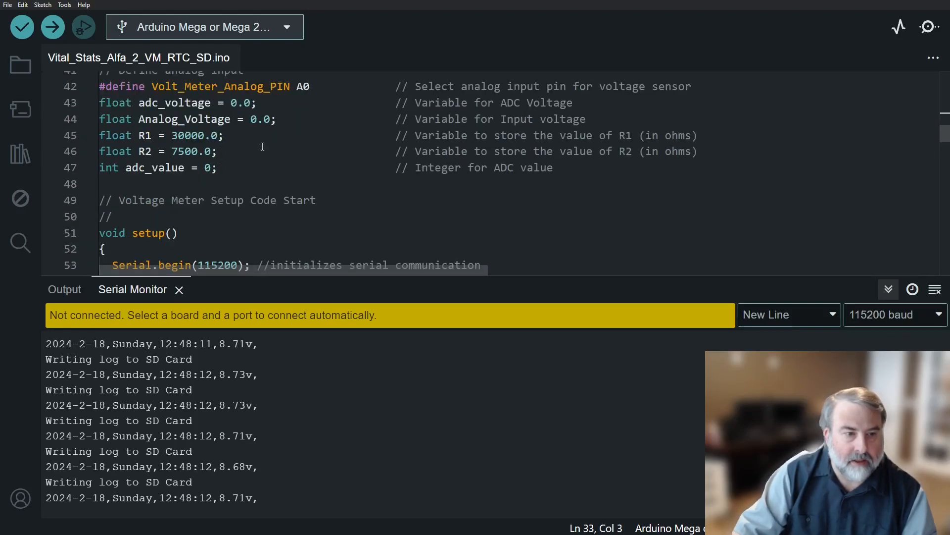
mouse_move(221, 86)
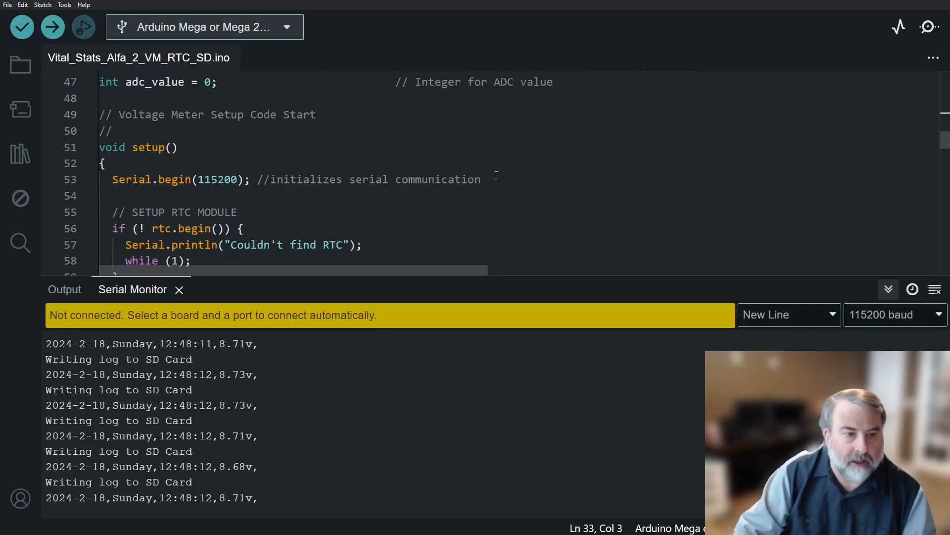
scroll("down", 3)
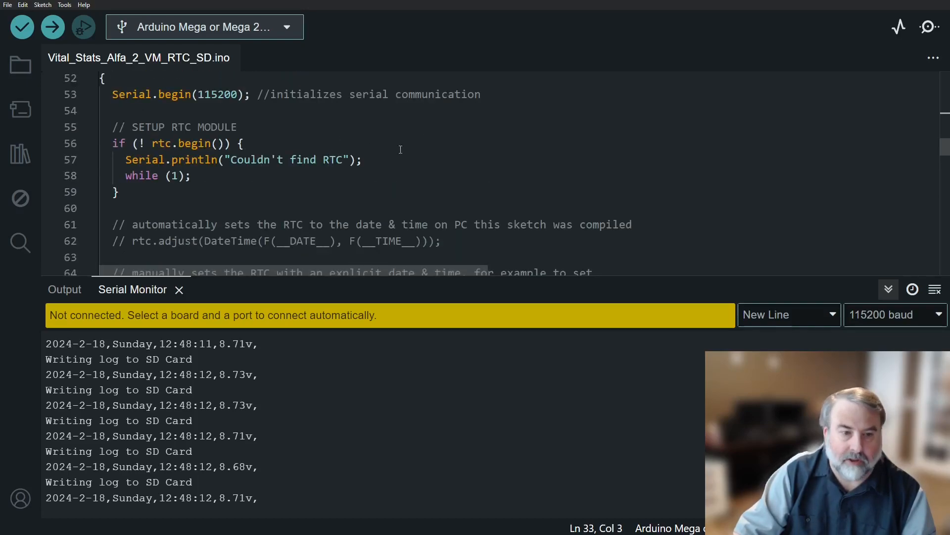
scroll("down", 3)
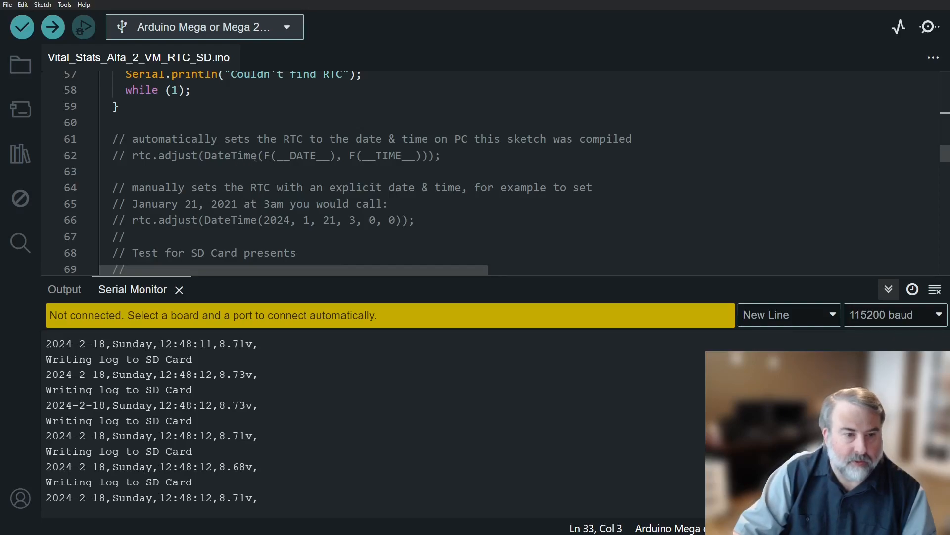
mouse_move(318, 168)
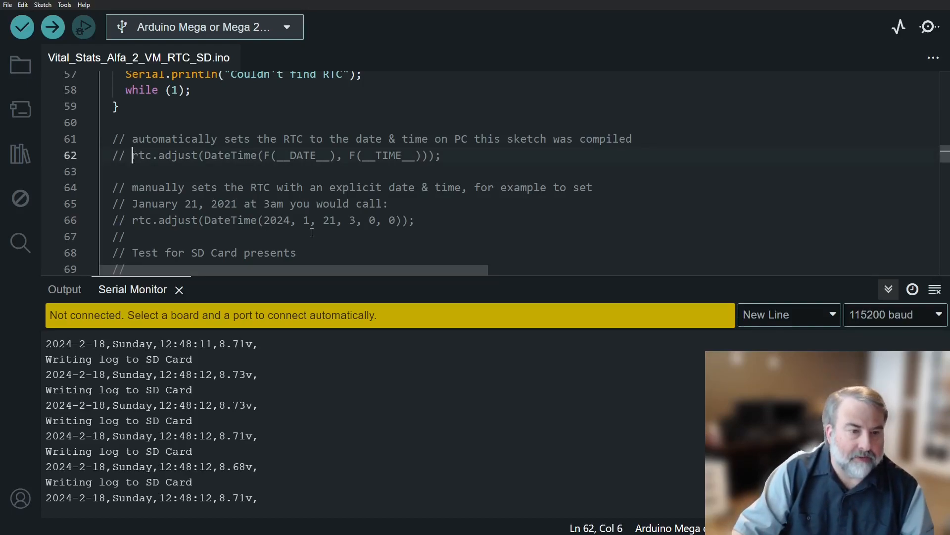
left_click_drag(132, 187, 414, 220)
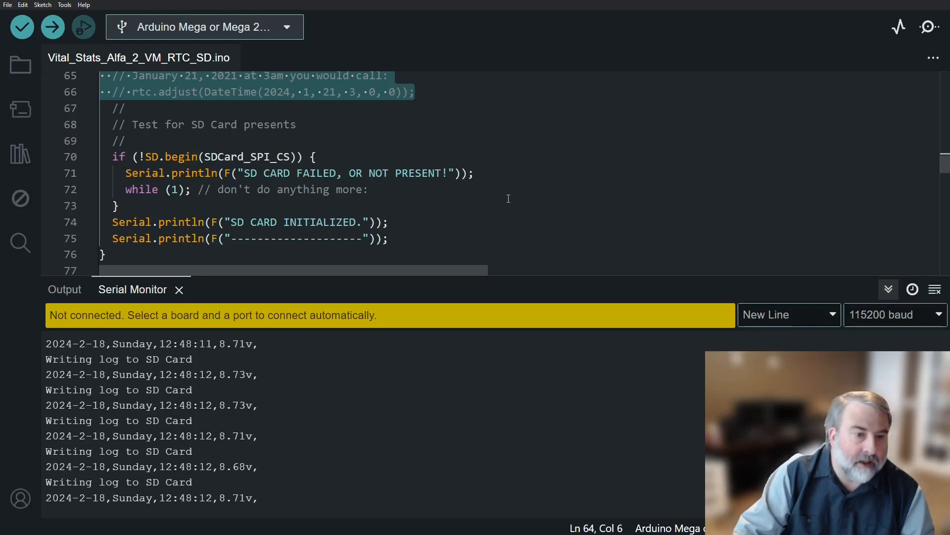
scroll("down", 3)
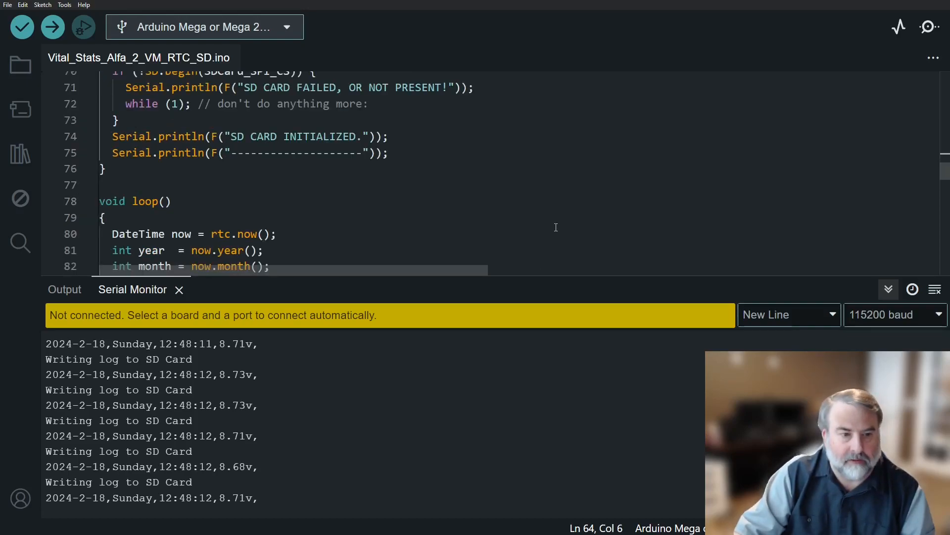
scroll("down", 3)
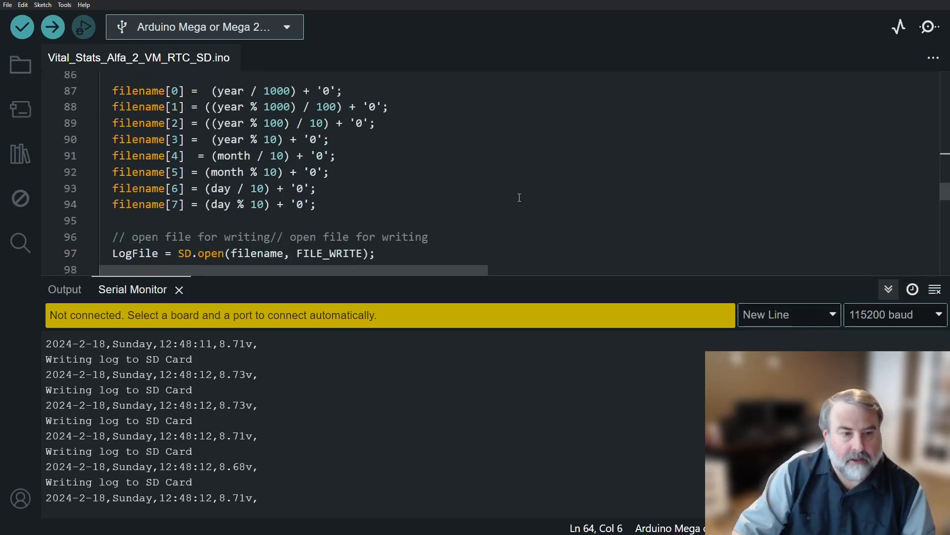
scroll("down", 3)
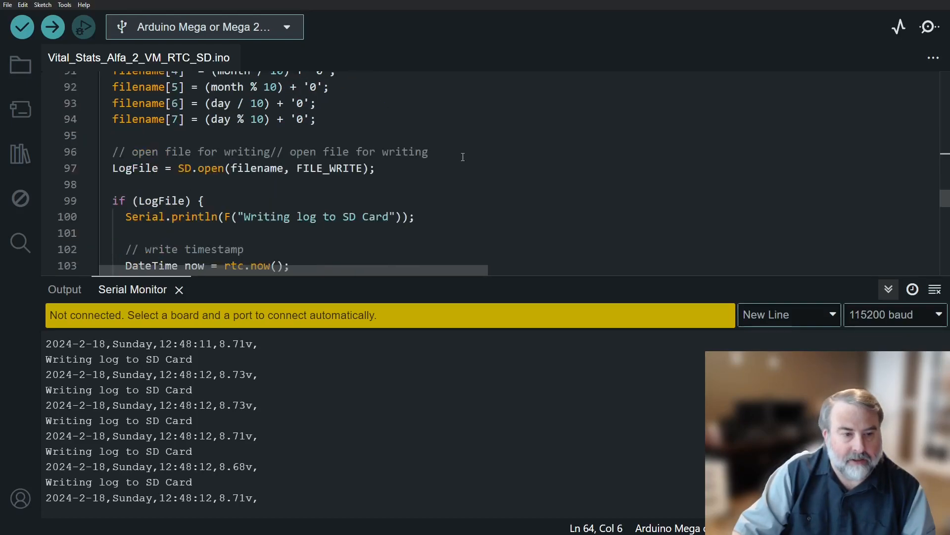
scroll("down", 3)
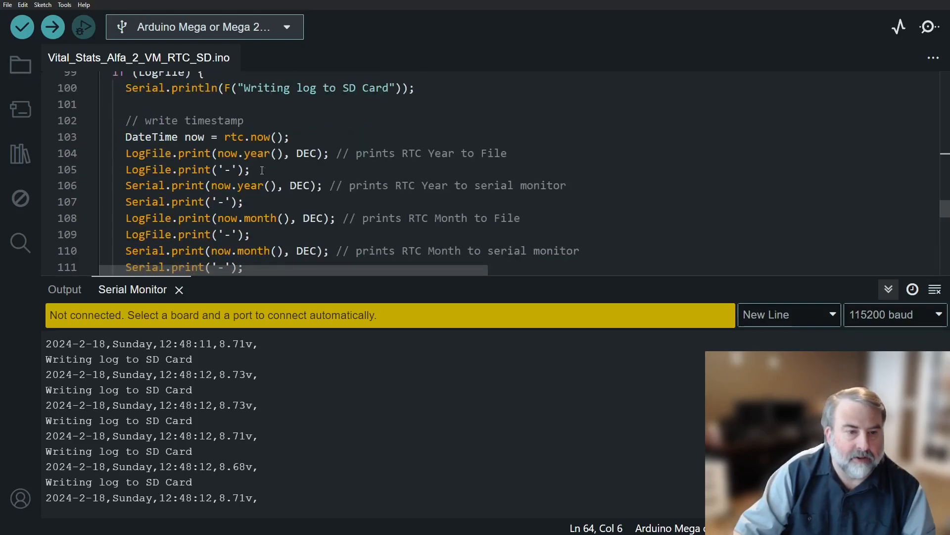
scroll("down", 3)
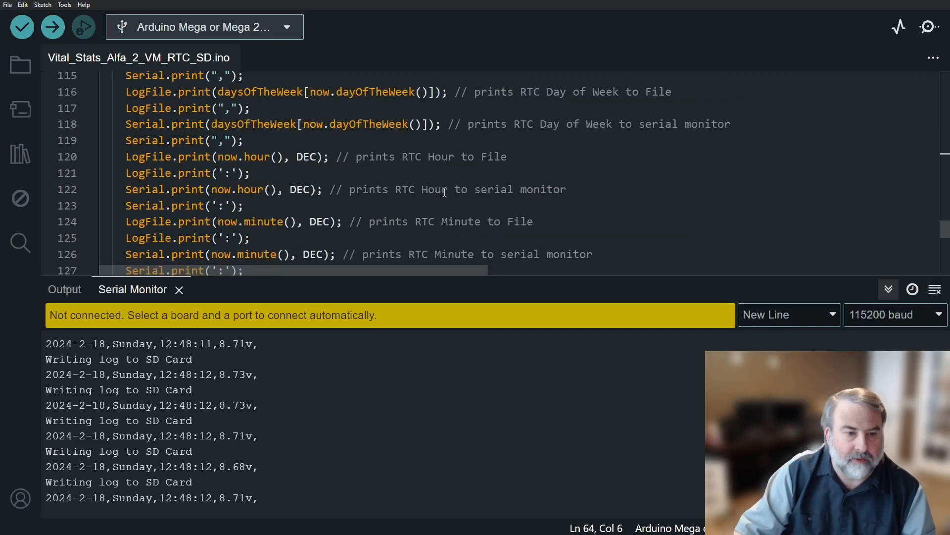
scroll("down", 3)
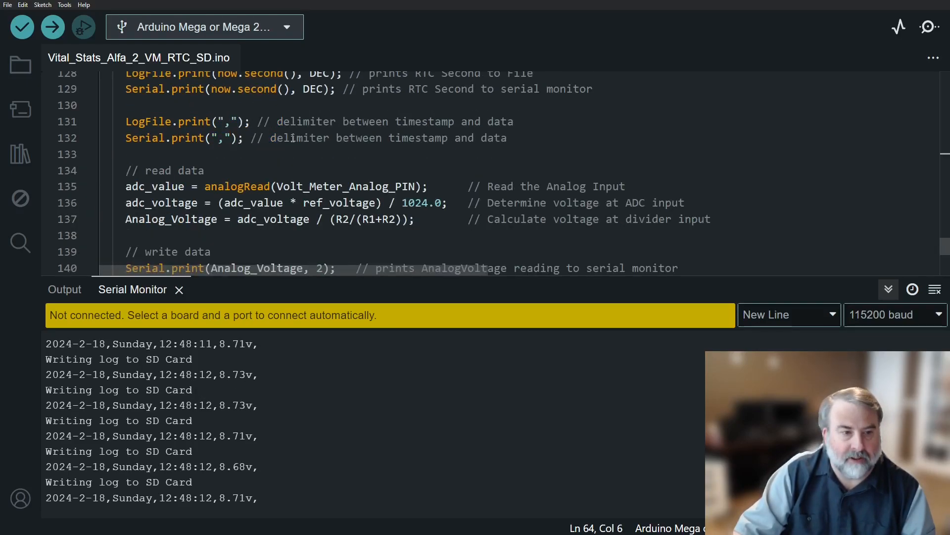
scroll("down", 3)
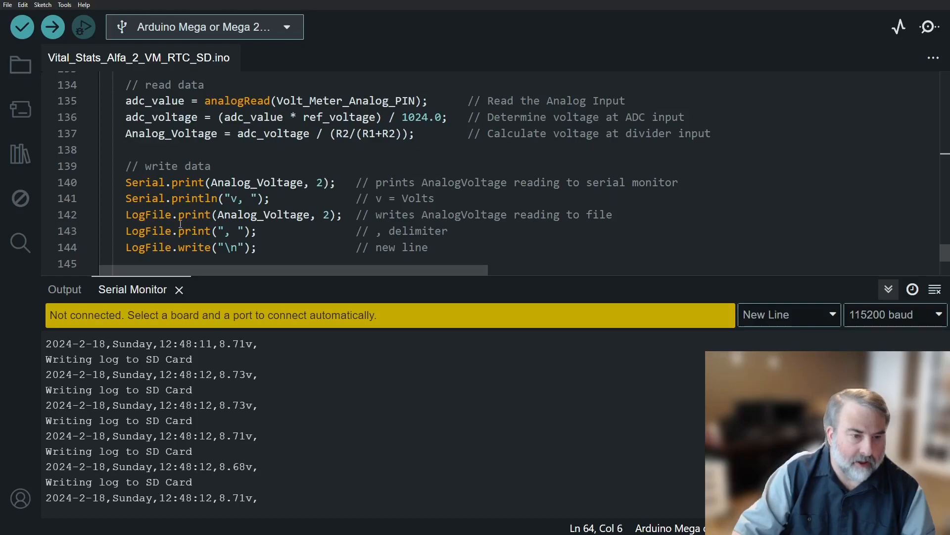
scroll("down", 3)
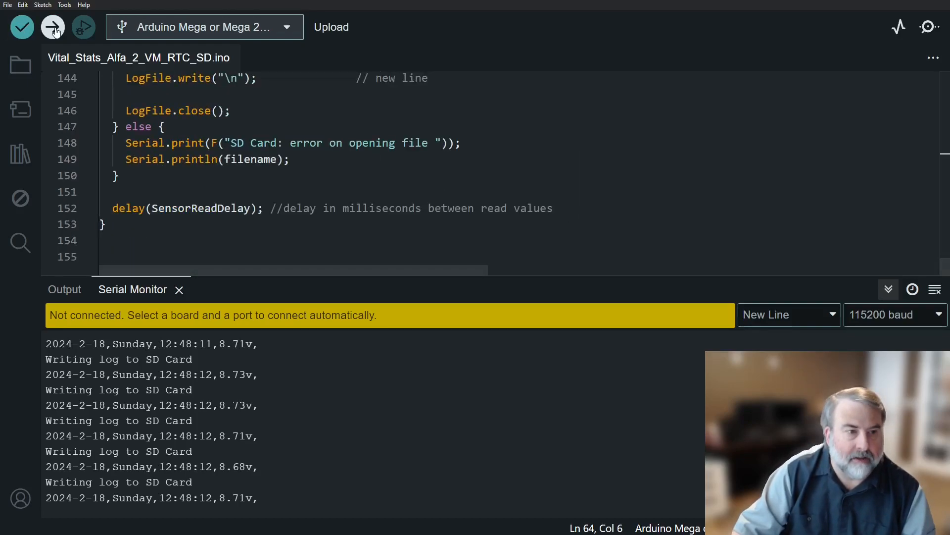
Upload the sketch to the Mega, retrying after the avrdude port error, and view readings at 115200 baud
left_click(52, 27)
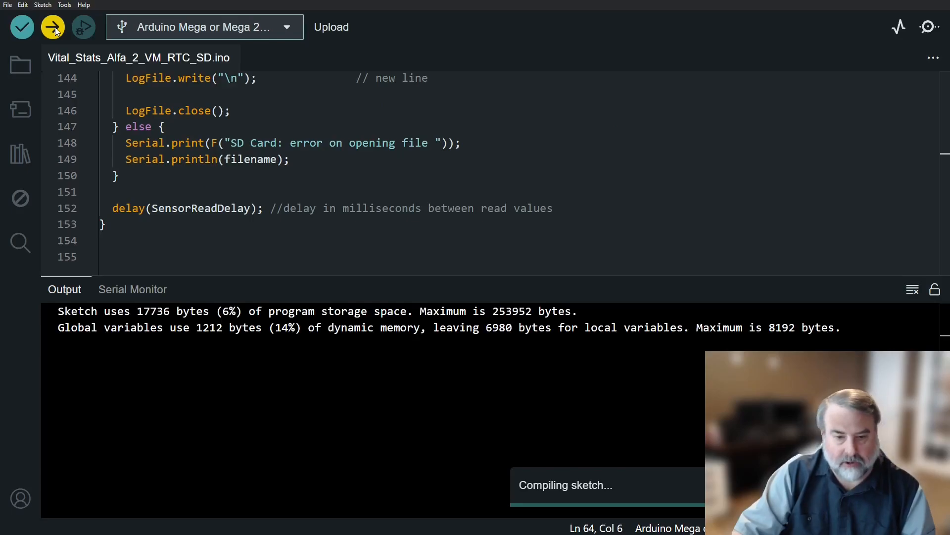
left_click(52, 27)
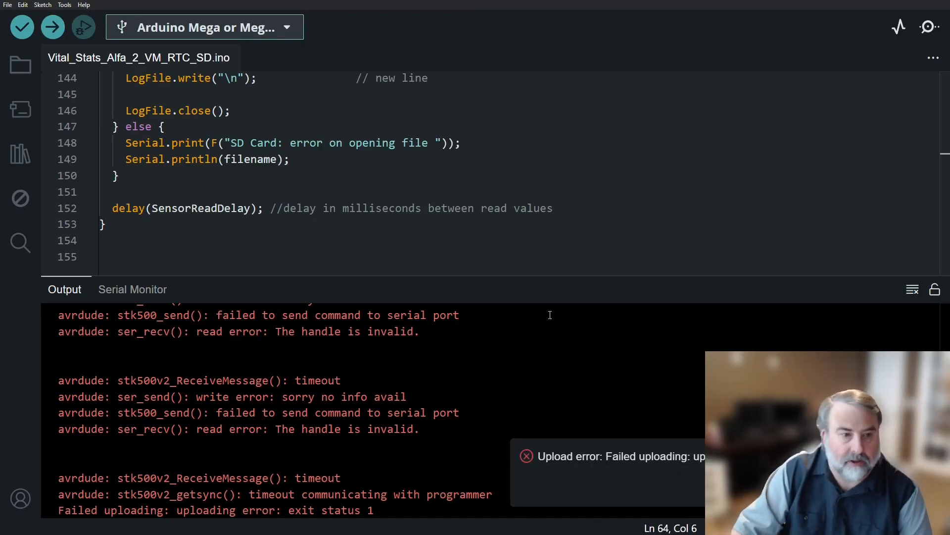
left_click(52, 27)
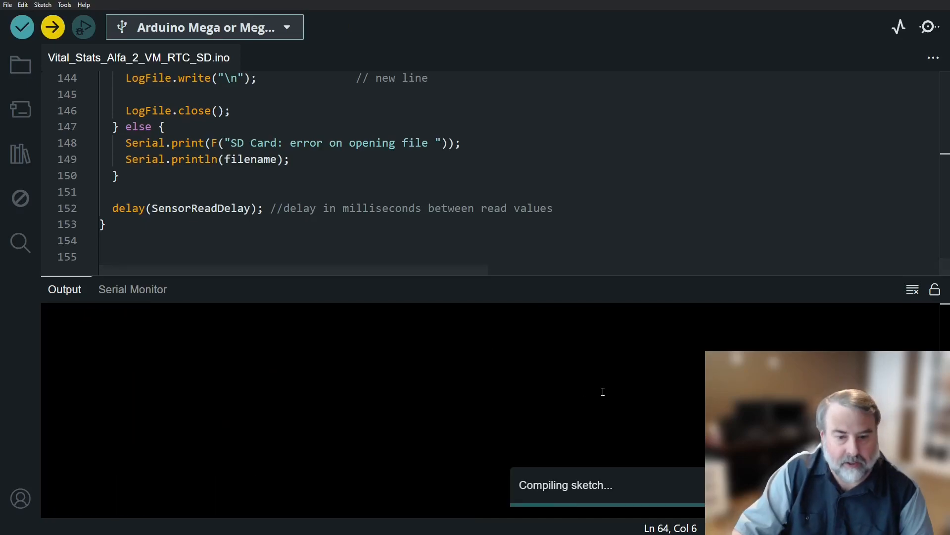
left_click(132, 289)
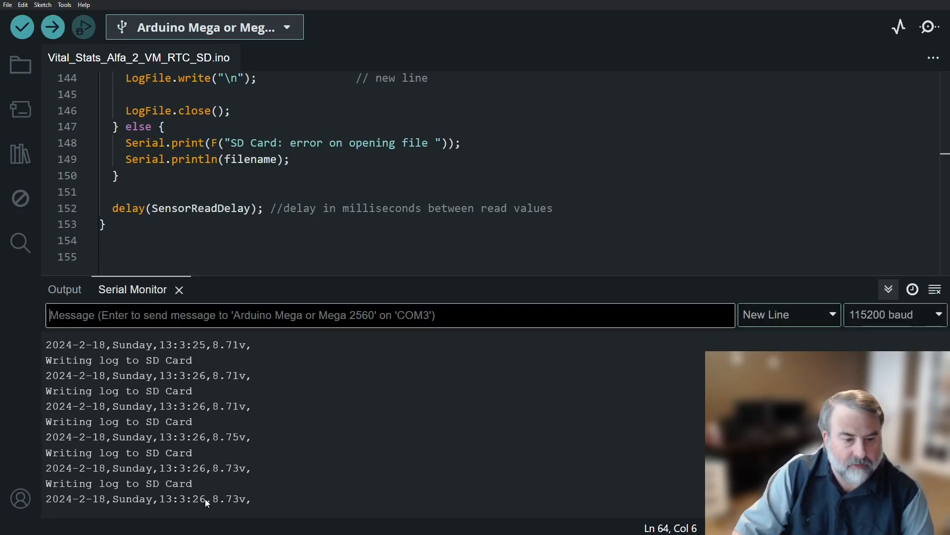
mouse_move(455, 433)
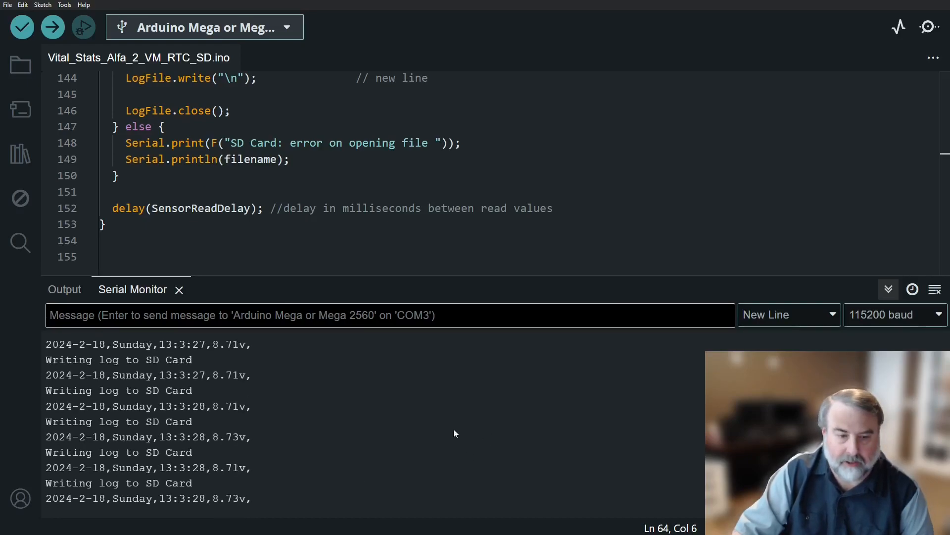